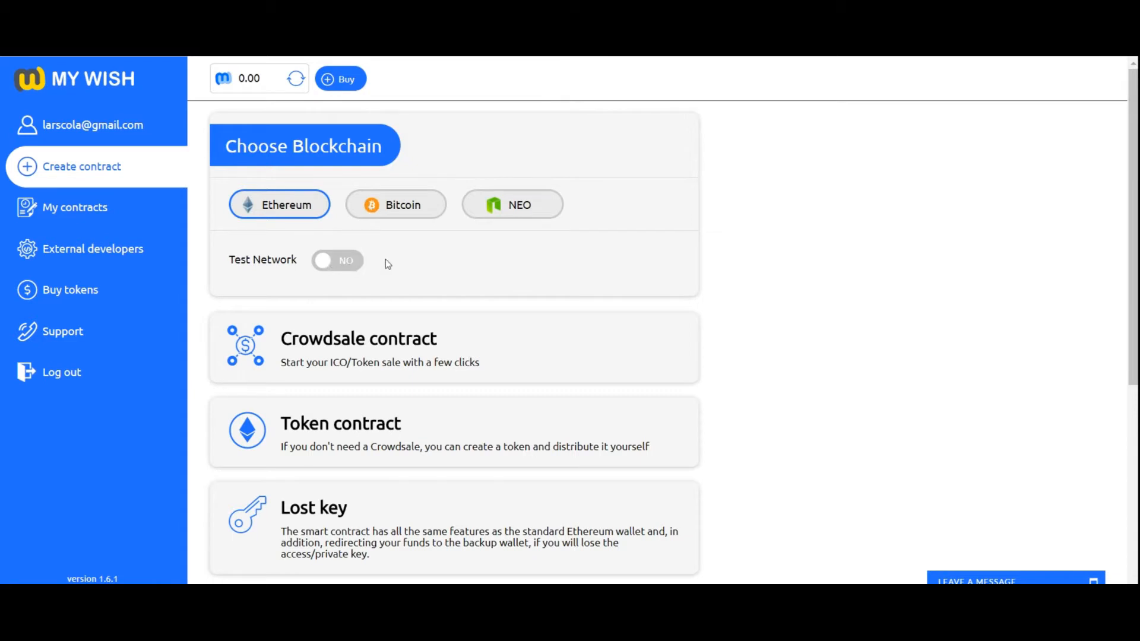
{"action": "mouse_move", "coordinate": [407, 263]}
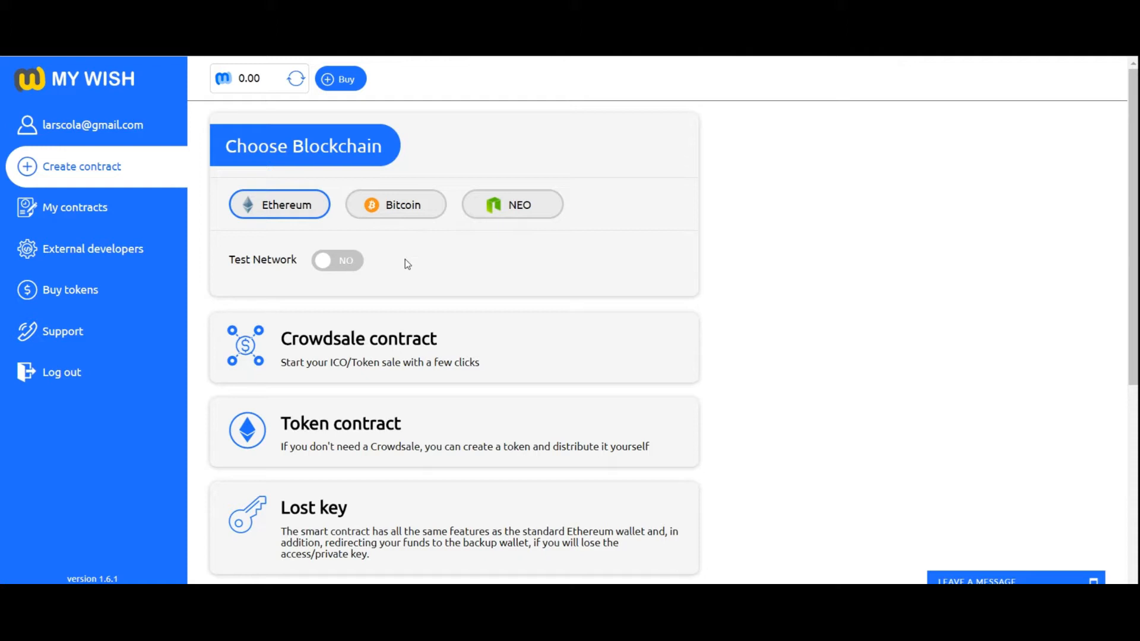
Step: Enable the Ropsten test network, dismiss its disclaimer, and choose the Token contract
{"action": "left_click", "coordinate": [337, 259]}
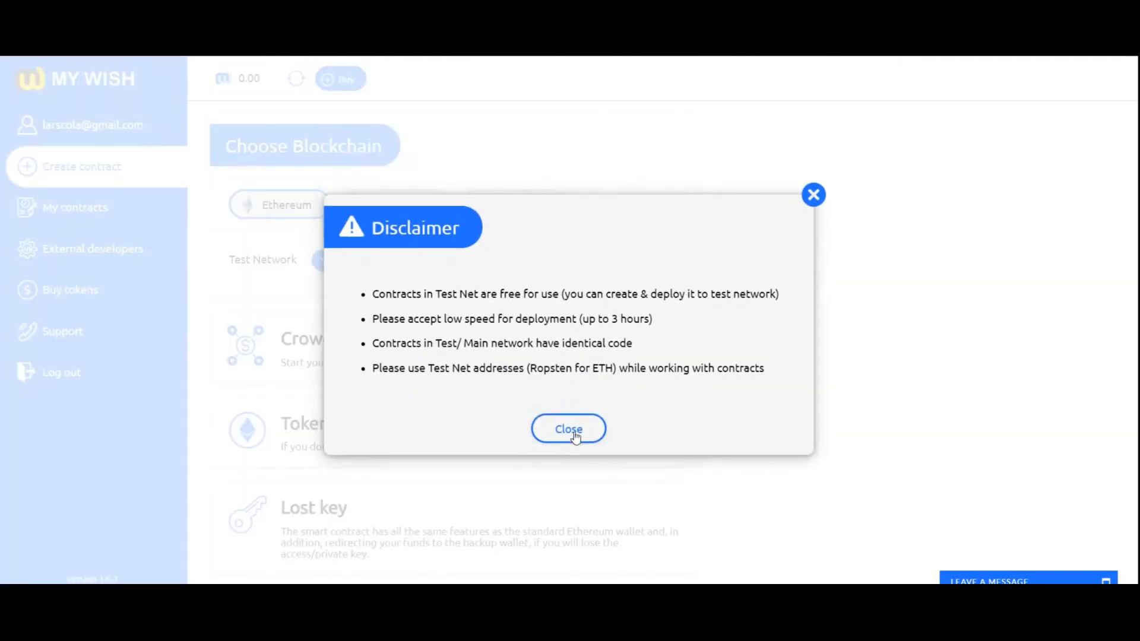
{"action": "left_click", "coordinate": [568, 428]}
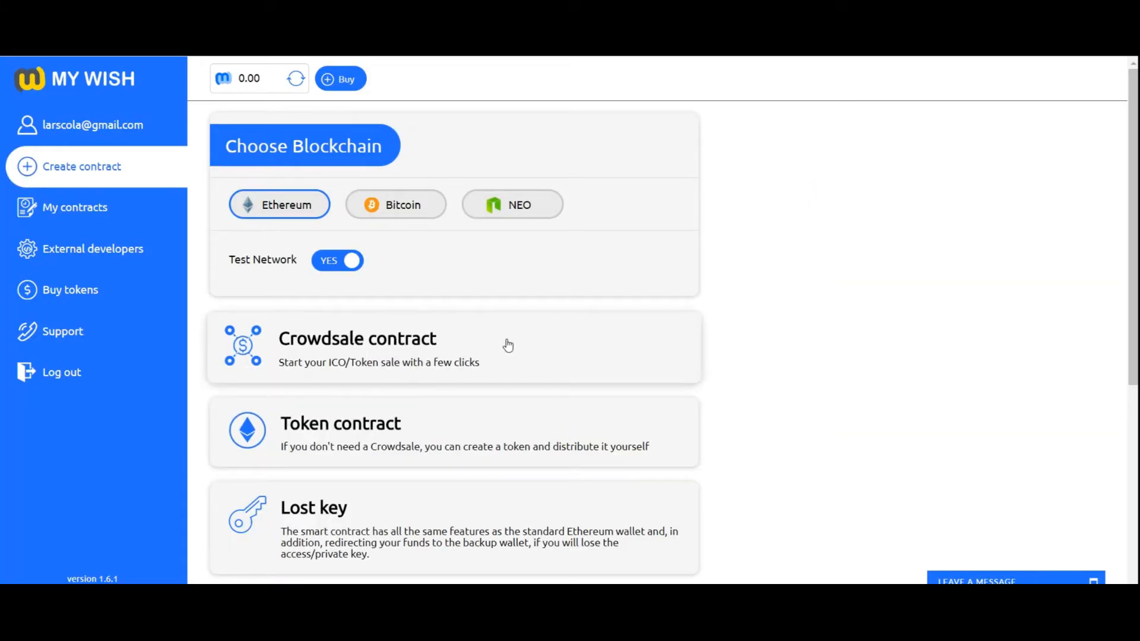
{"action": "left_click", "coordinate": [340, 424]}
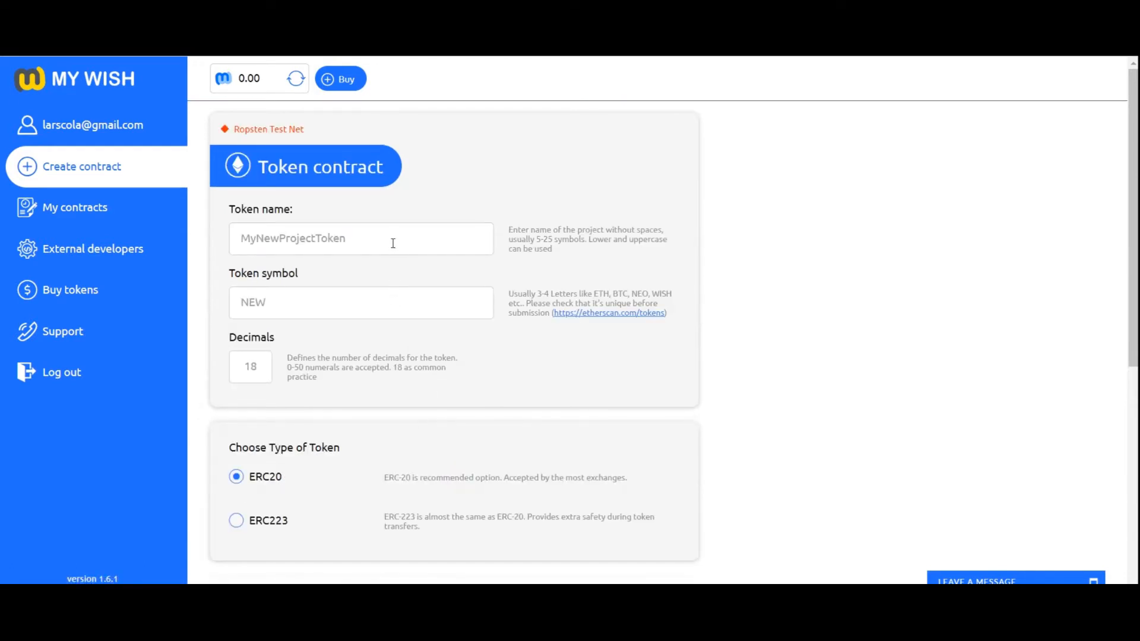
Step: Enter token name MYPROJECT and symbol BEST, leaving decimals at 18
{"action": "left_click", "coordinate": [359, 239]}
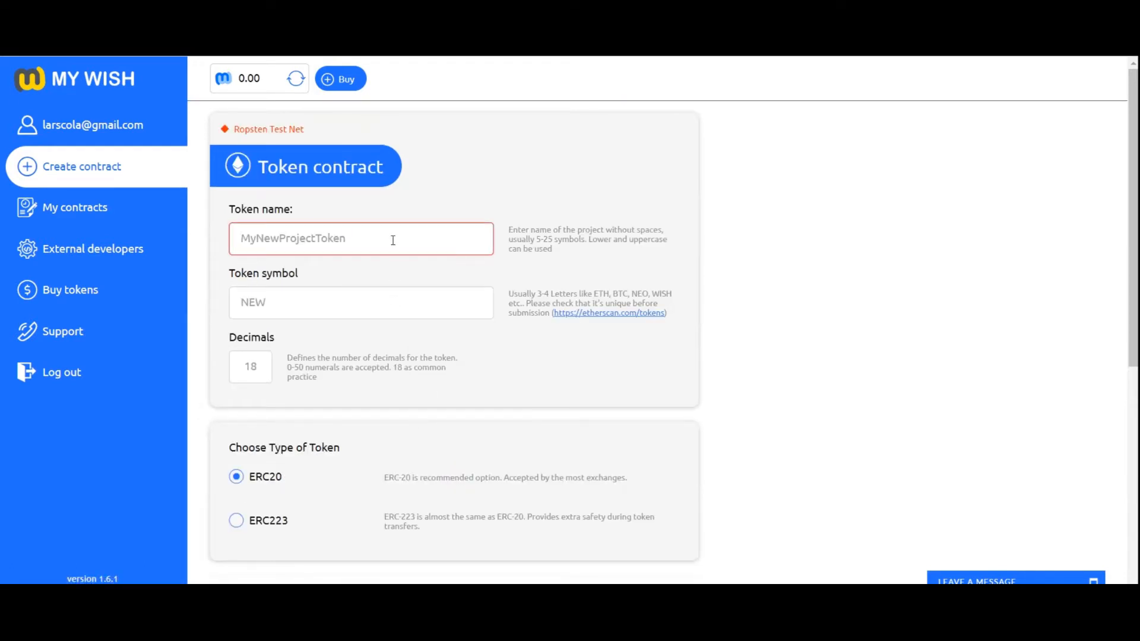
{"action": "type", "text": "MY"}
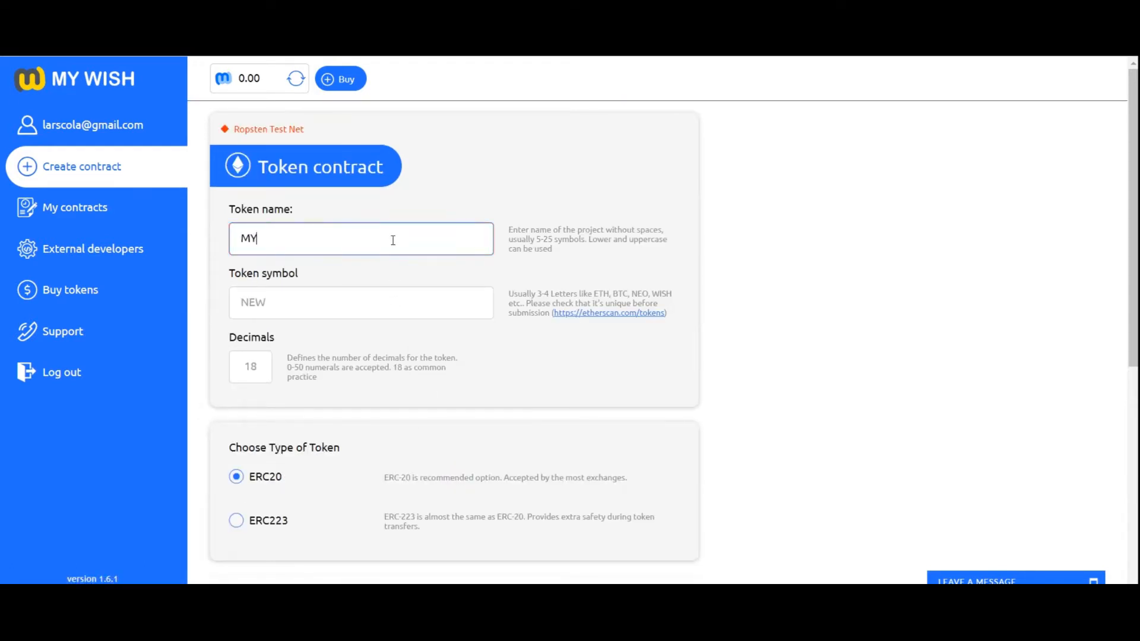
{"action": "type", "text": "P"}
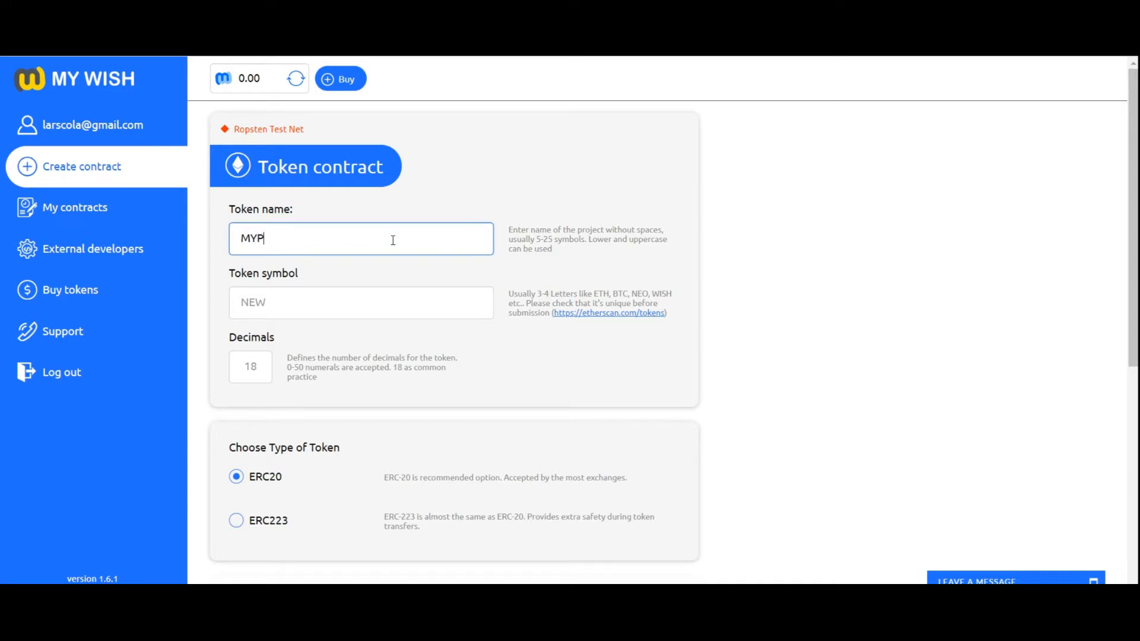
{"action": "type", "text": "ROJECT"}
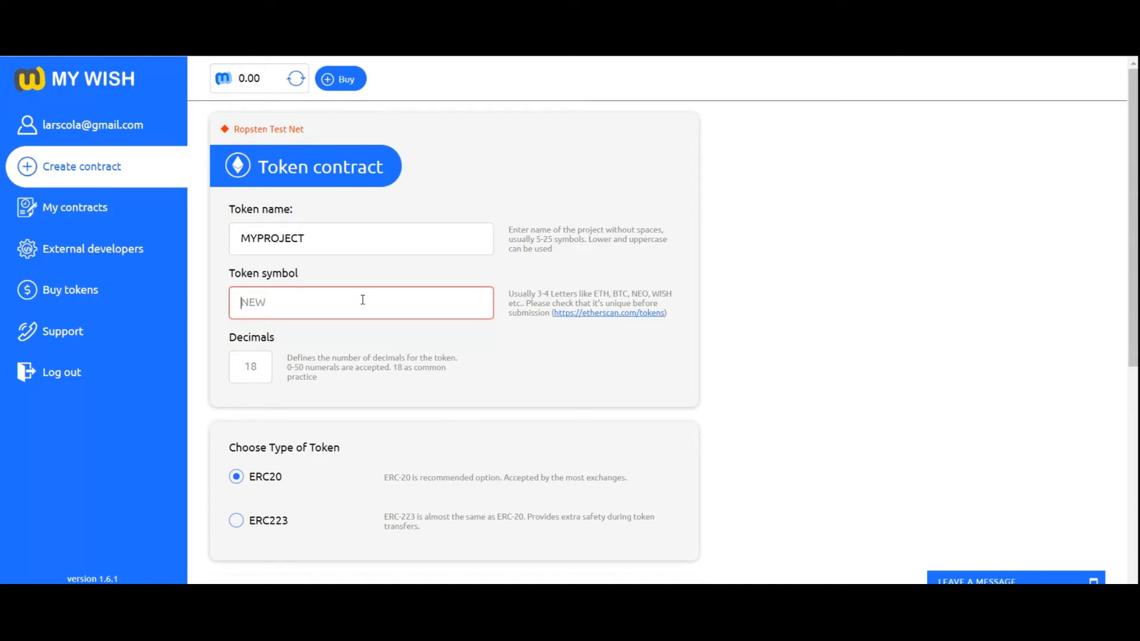
{"action": "type", "text": "BEST"}
{"action": "left_click", "coordinate": [251, 367]}
{"action": "type", "text": "18"}
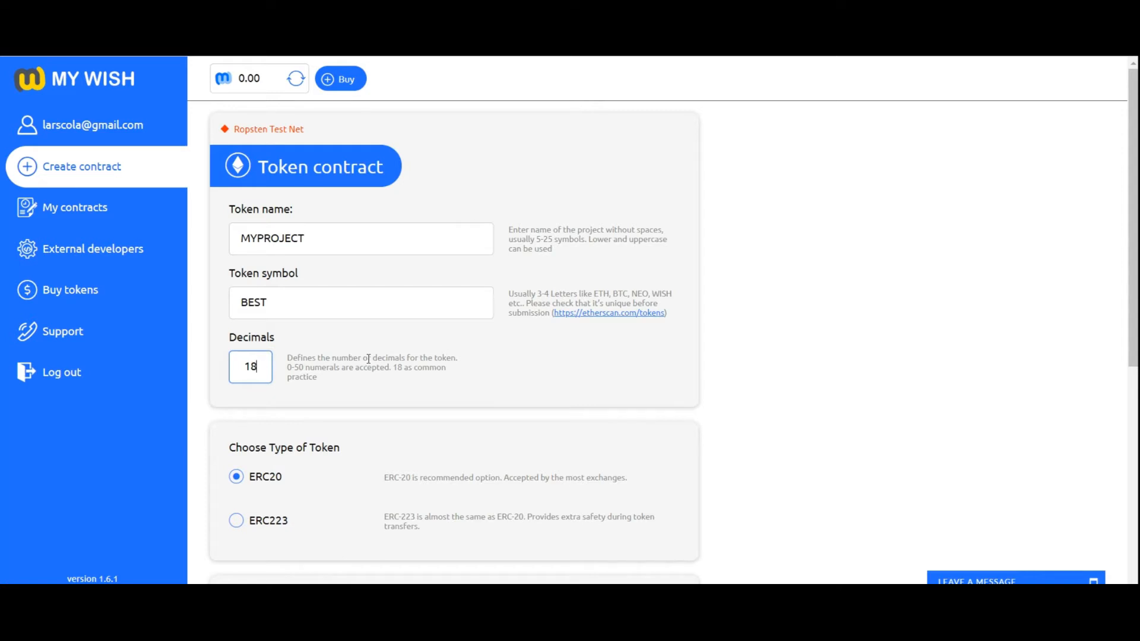
{"action": "scroll", "scroll_direction": "down", "scroll_amount": 3}
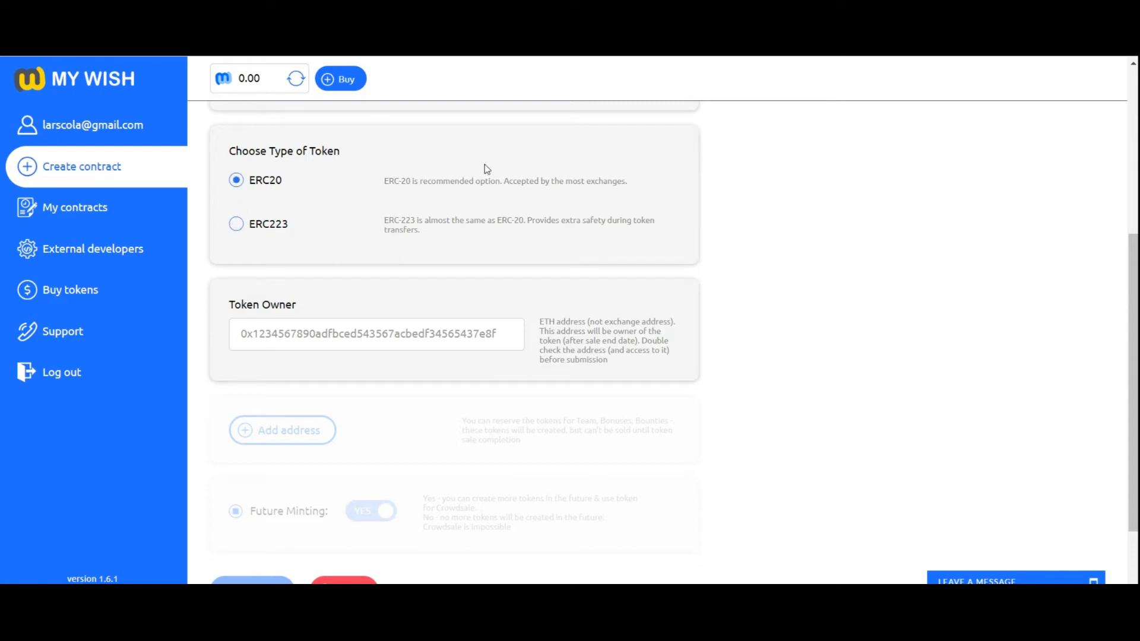
{"action": "scroll", "scroll_direction": "down", "scroll_amount": 3}
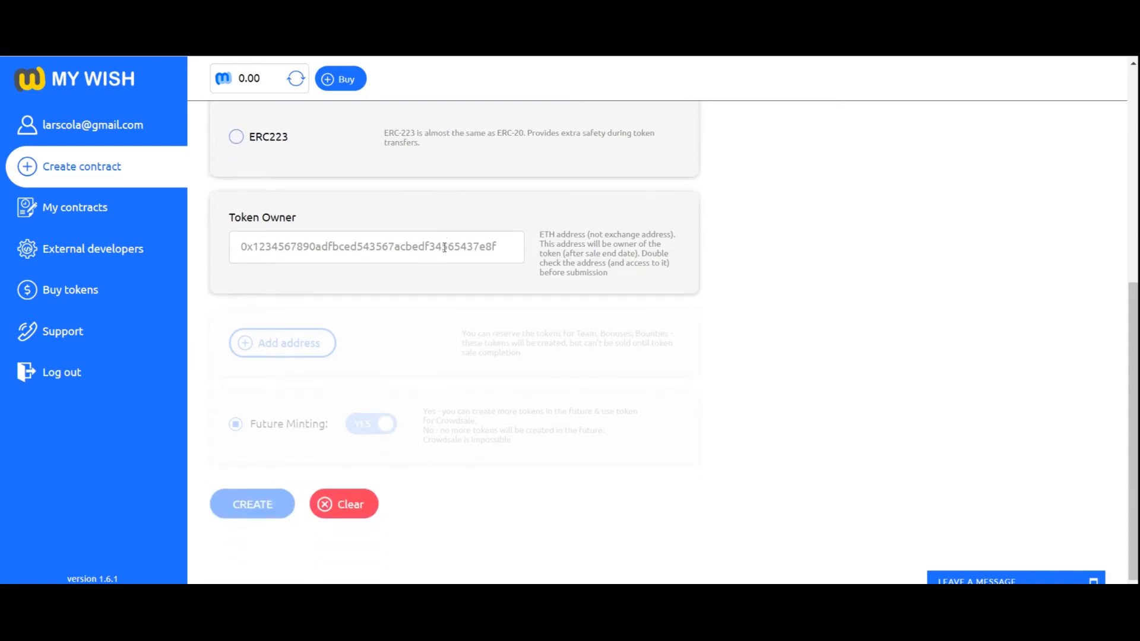
{"action": "type", "text": "0x7A2D87F5DB7B0825264CC6329D95FD660952DEc7"}
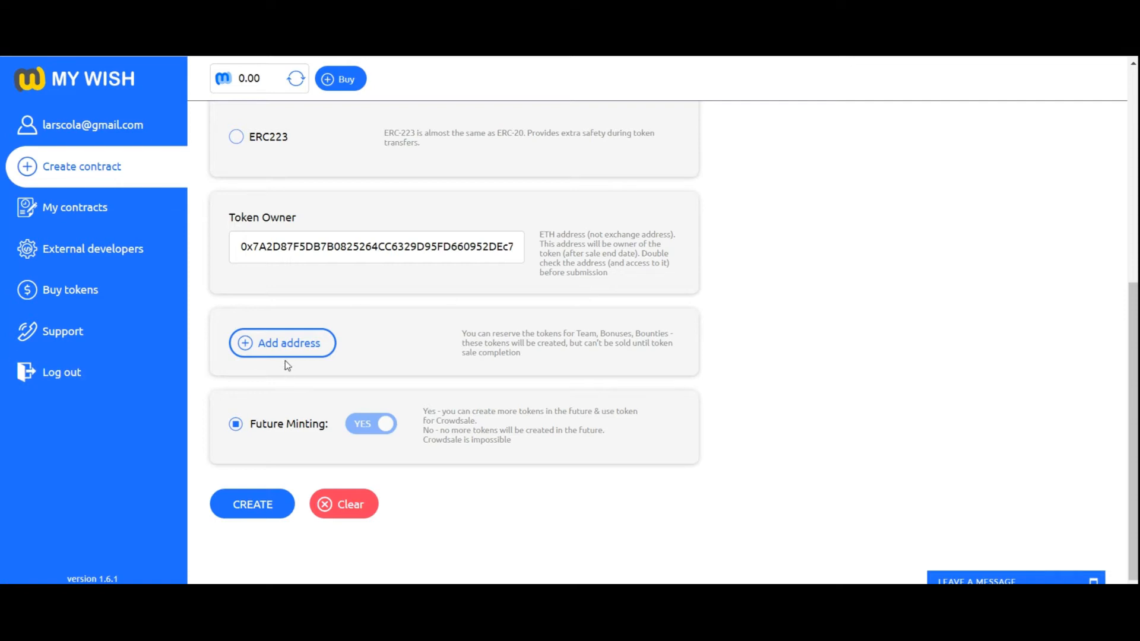
Step: Reserve 10,000,000 tokens for TEAM at the owner address, frozen until 2018-04-27
{"action": "left_click", "coordinate": [281, 343]}
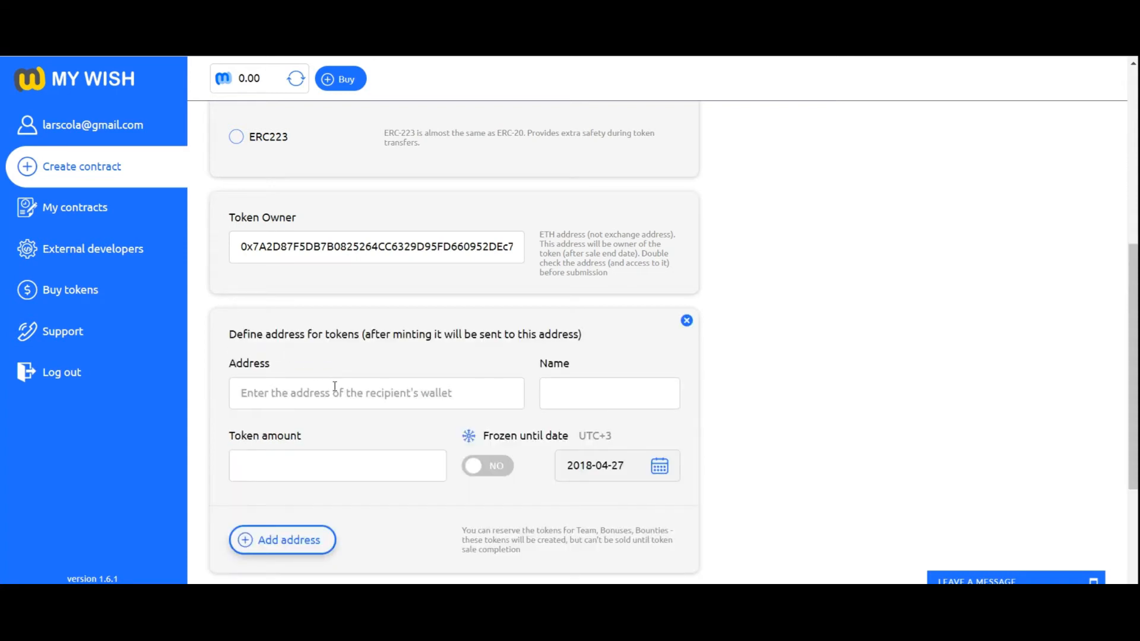
{"action": "type", "text": "0x7A2D87F5DB7B0825264CC6329D95FD660952DEc7"}
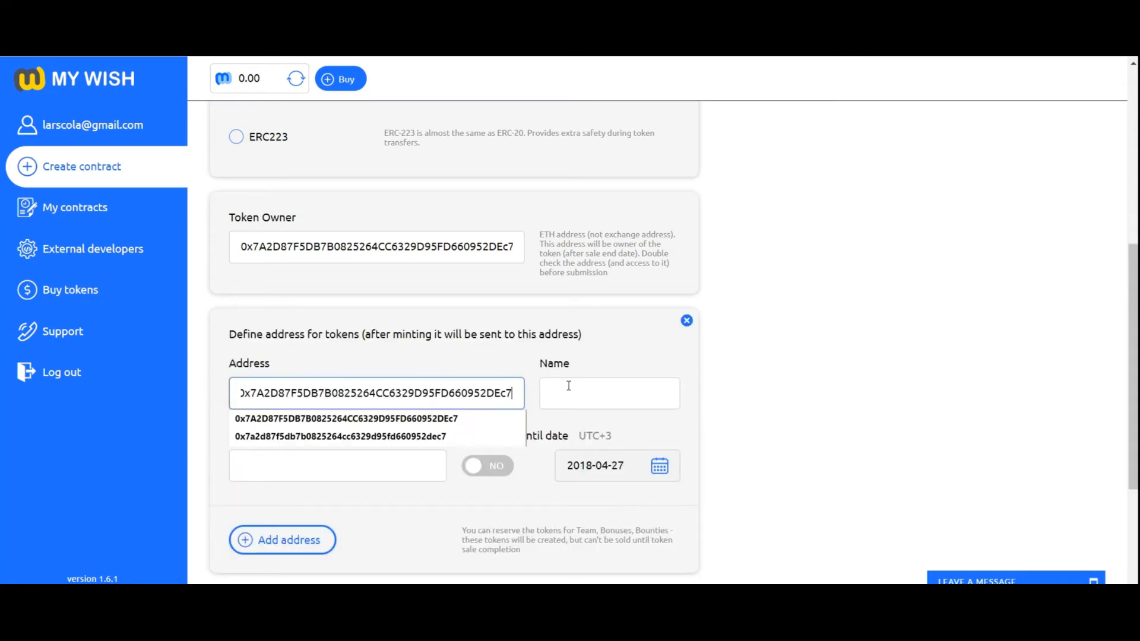
{"action": "type", "text": "TEAM"}
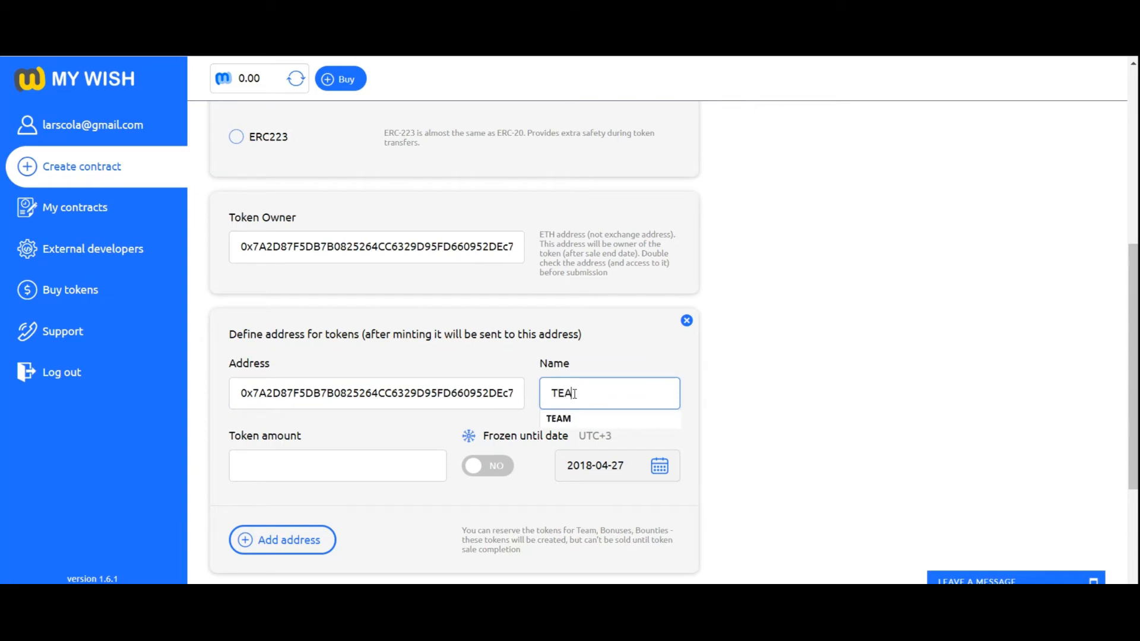
{"action": "left_click", "coordinate": [337, 465]}
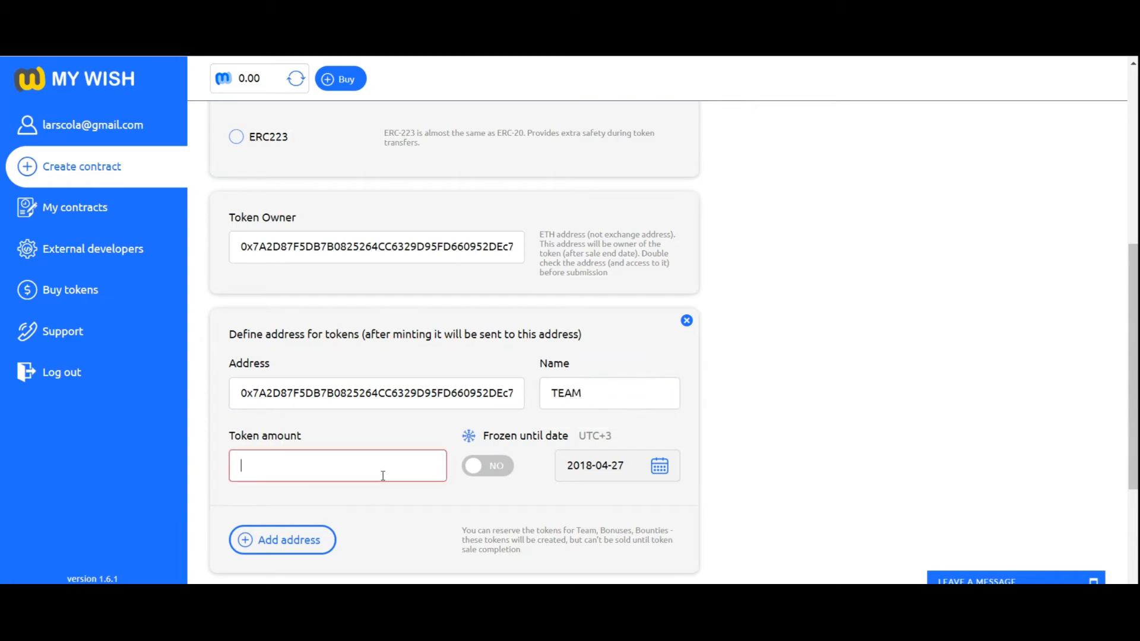
{"action": "type", "text": "100"}
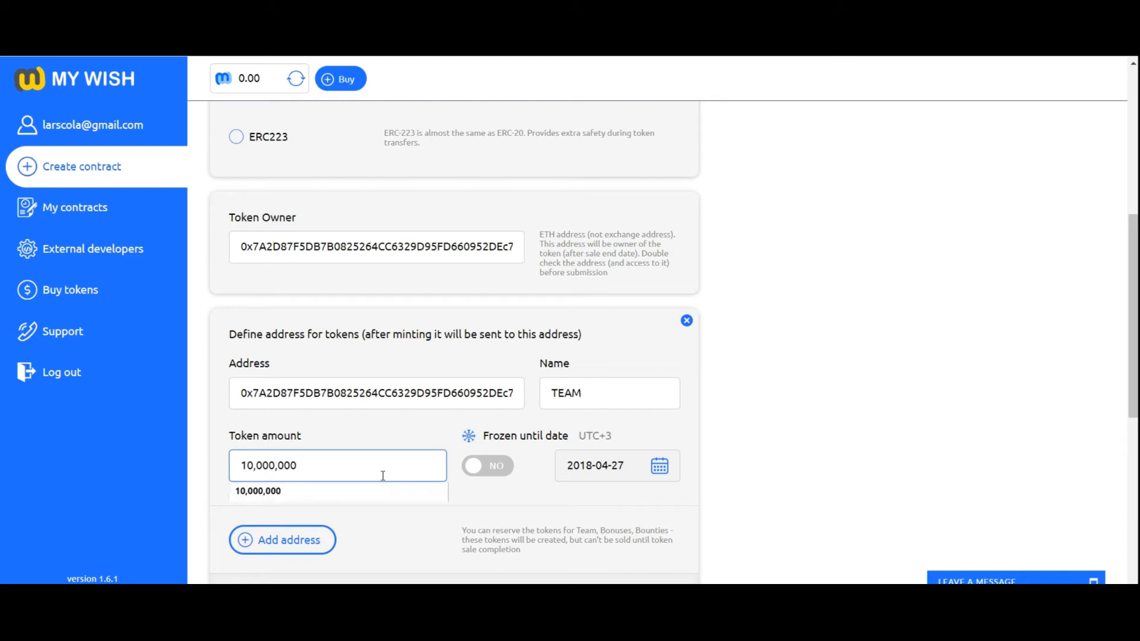
{"action": "left_click", "coordinate": [487, 465]}
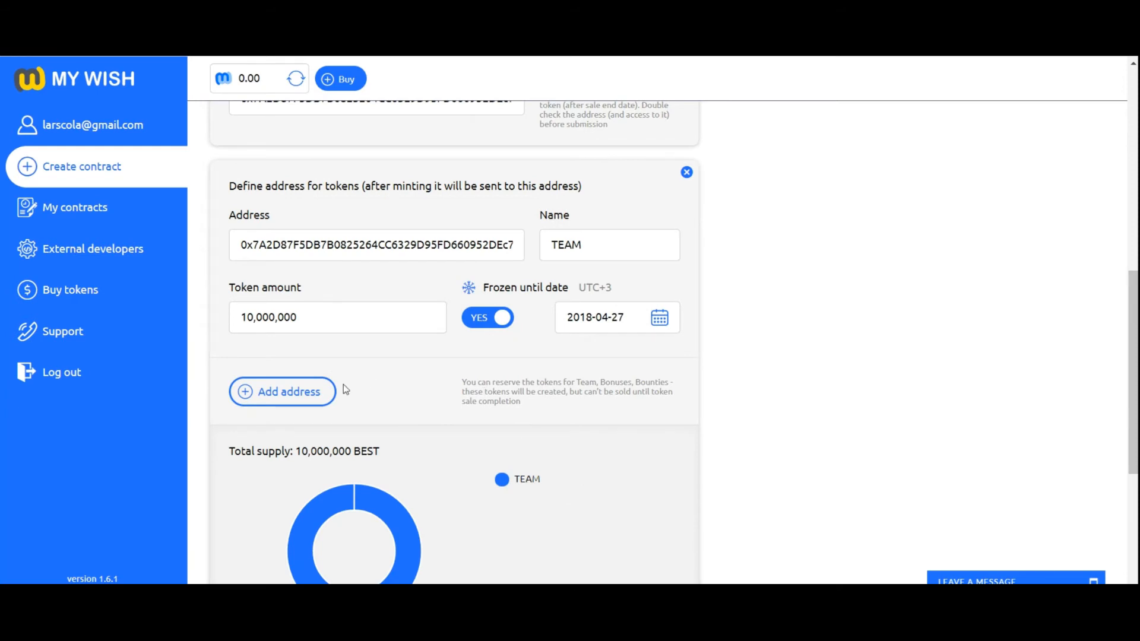
{"action": "mouse_move", "coordinate": [486, 334]}
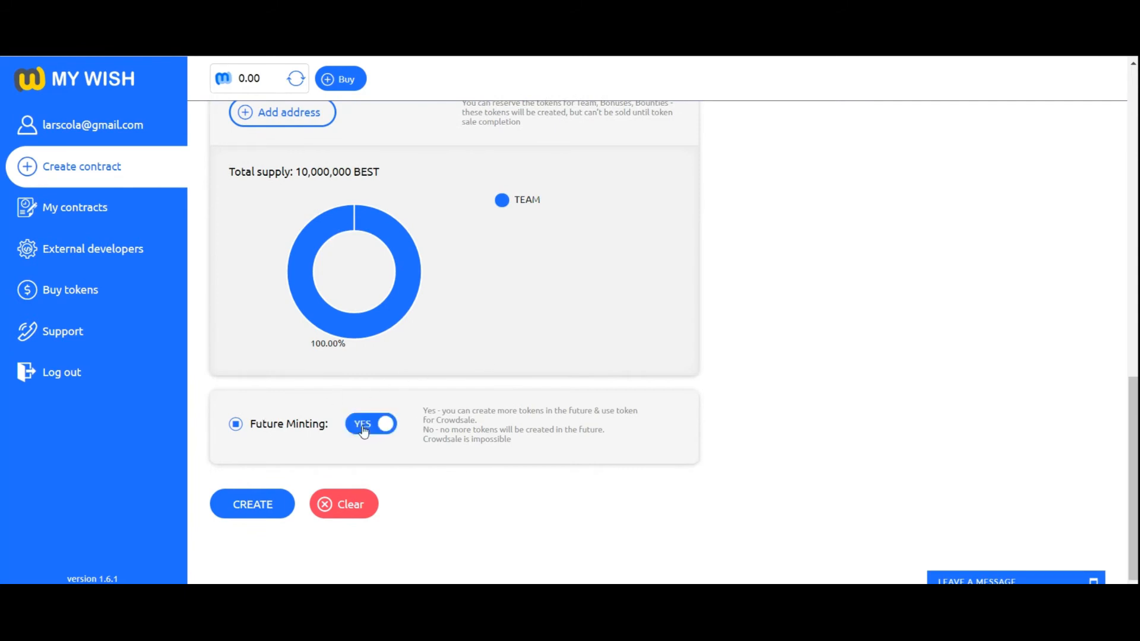
{"action": "mouse_move", "coordinate": [411, 431]}
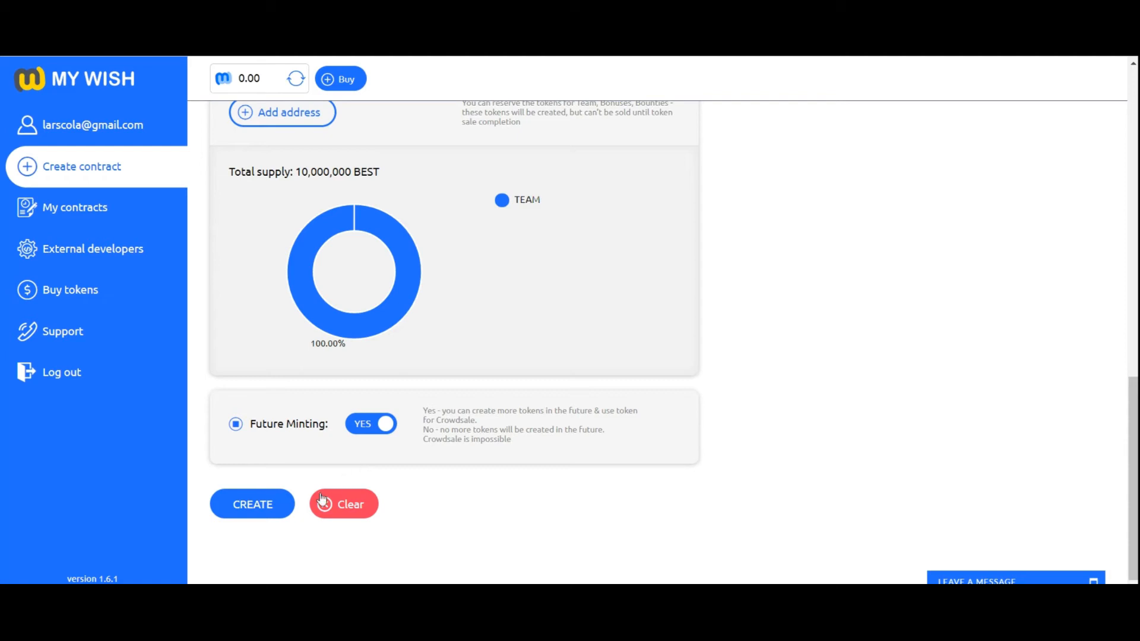
Step: Create the contract and review the preview showing 10,000,000 BEST for TEAM
{"action": "left_click", "coordinate": [252, 504]}
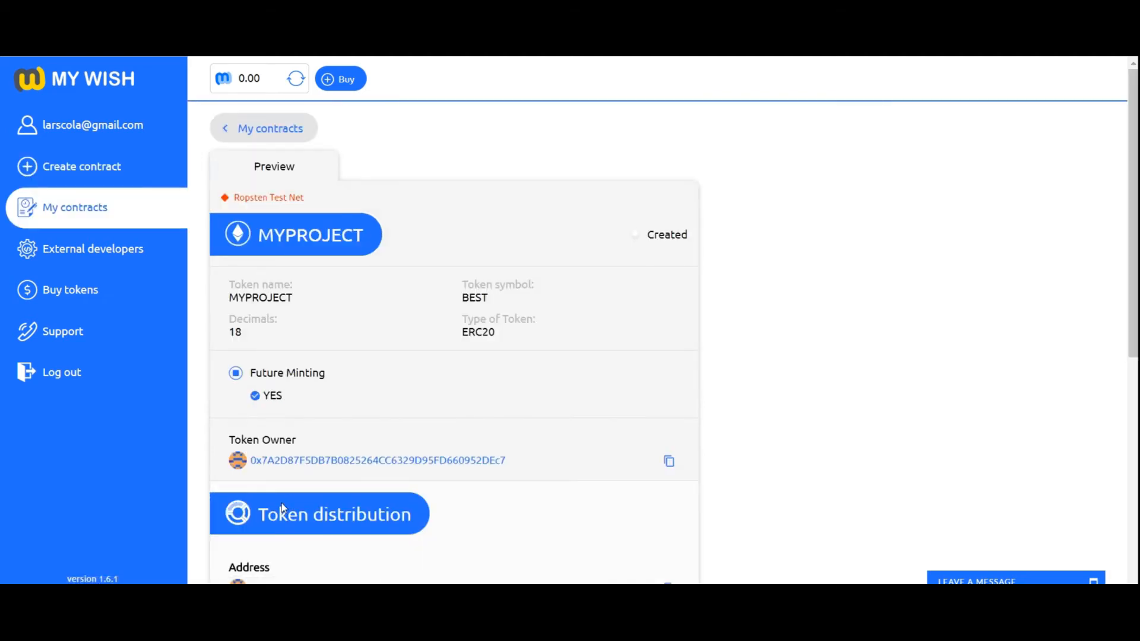
{"action": "scroll", "scroll_direction": "down", "scroll_amount": 3}
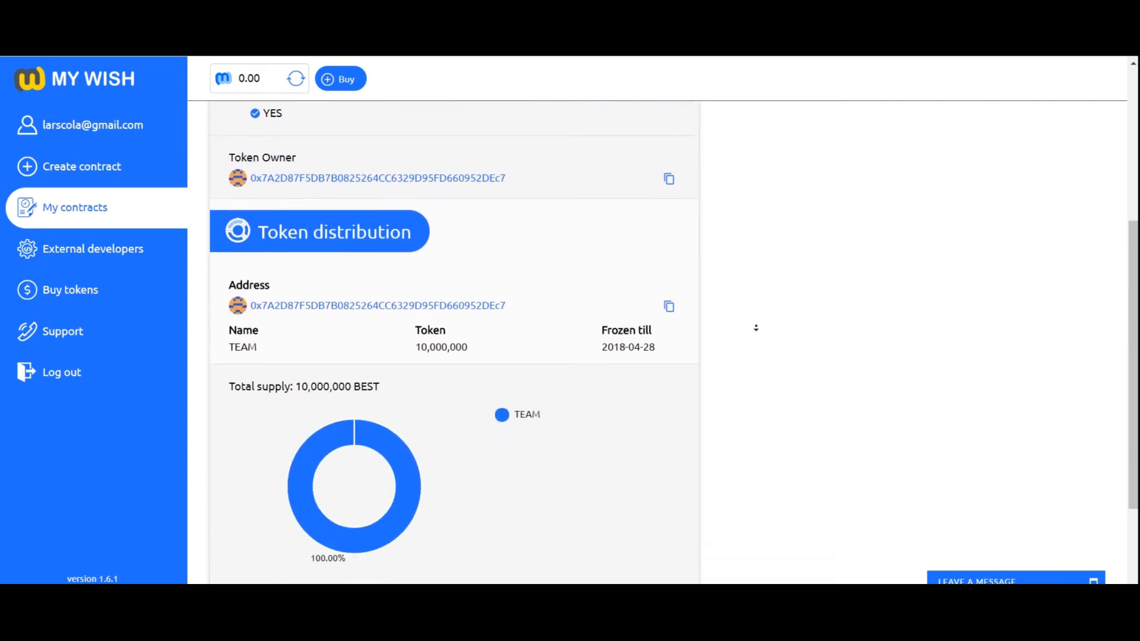
{"action": "scroll", "scroll_direction": "down", "scroll_amount": 3}
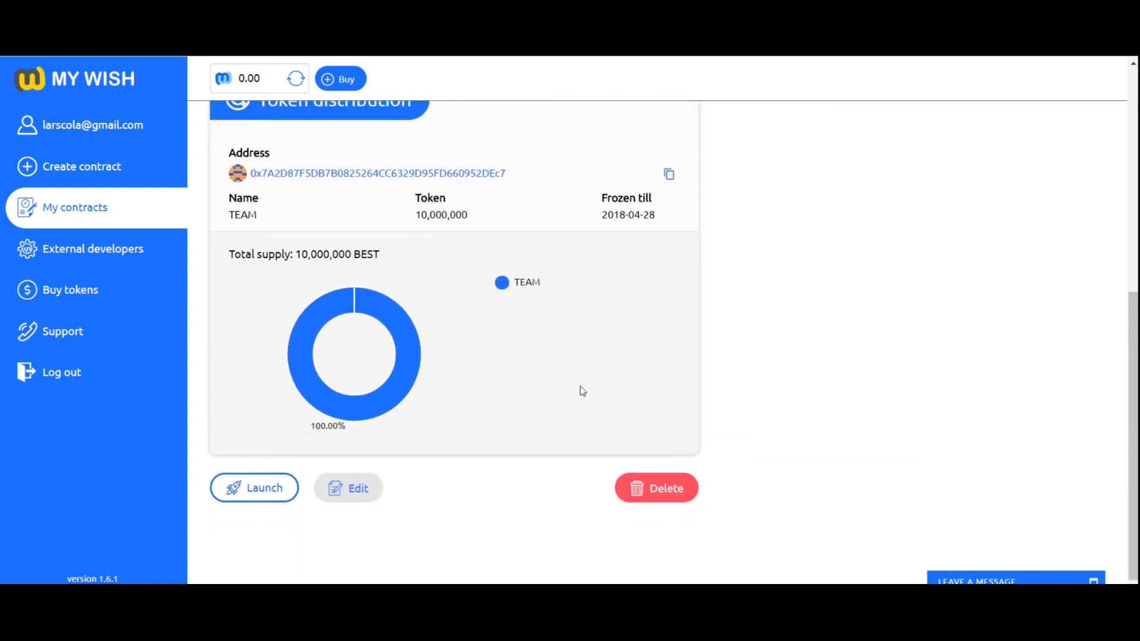
{"action": "mouse_move", "coordinate": [356, 459]}
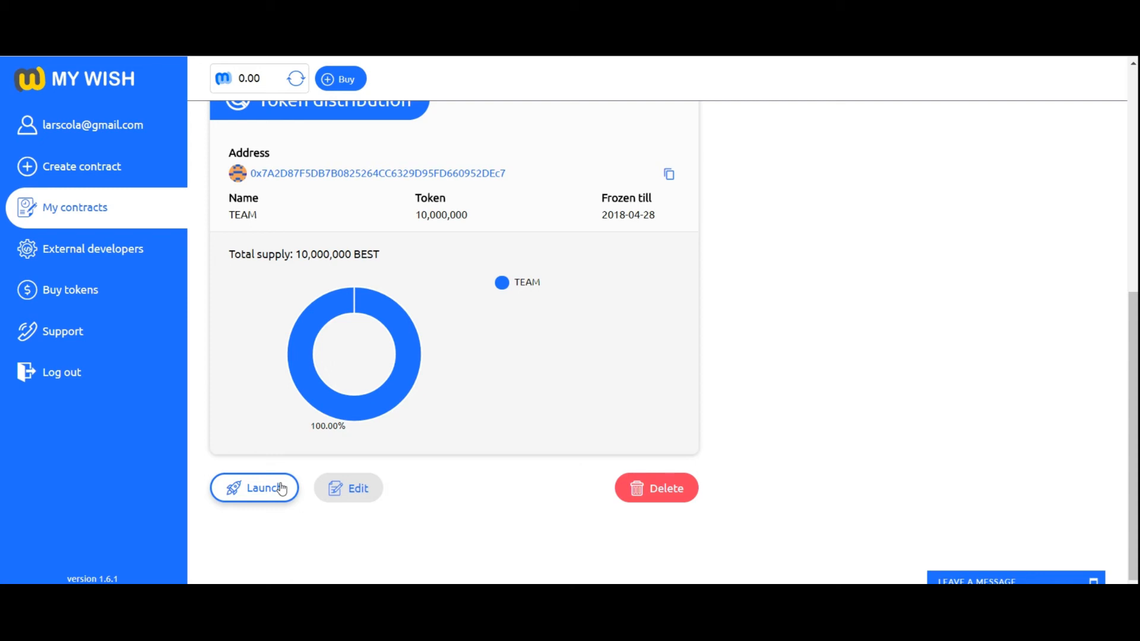
Step: Launch MYPROJECT and accept the disclaimer
{"action": "left_click", "coordinate": [255, 489]}
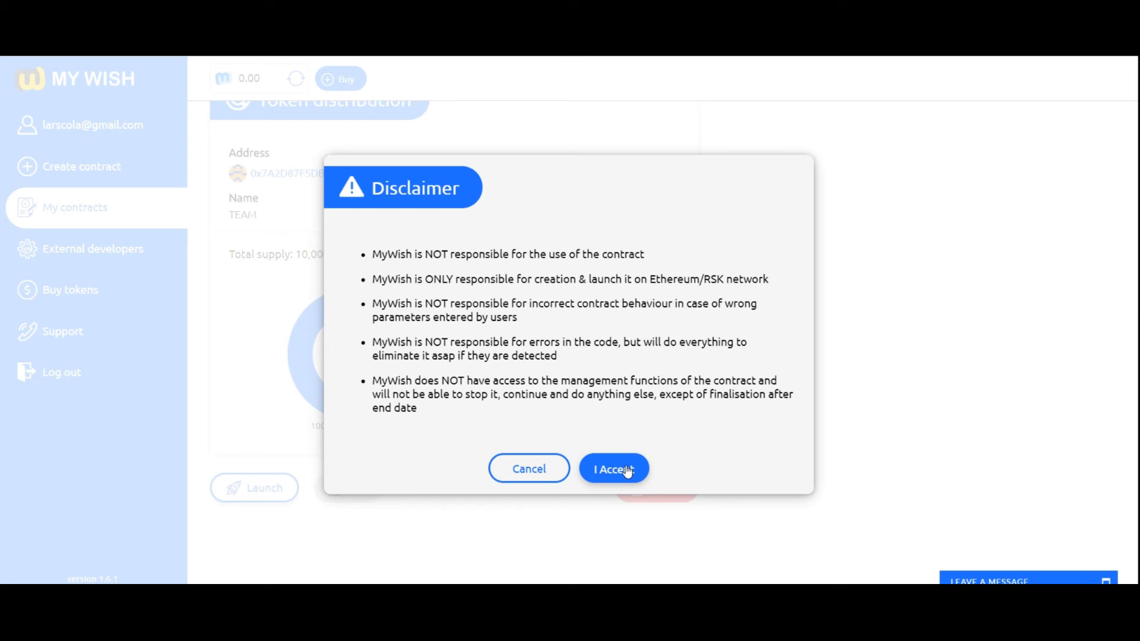
{"action": "left_click", "coordinate": [613, 469]}
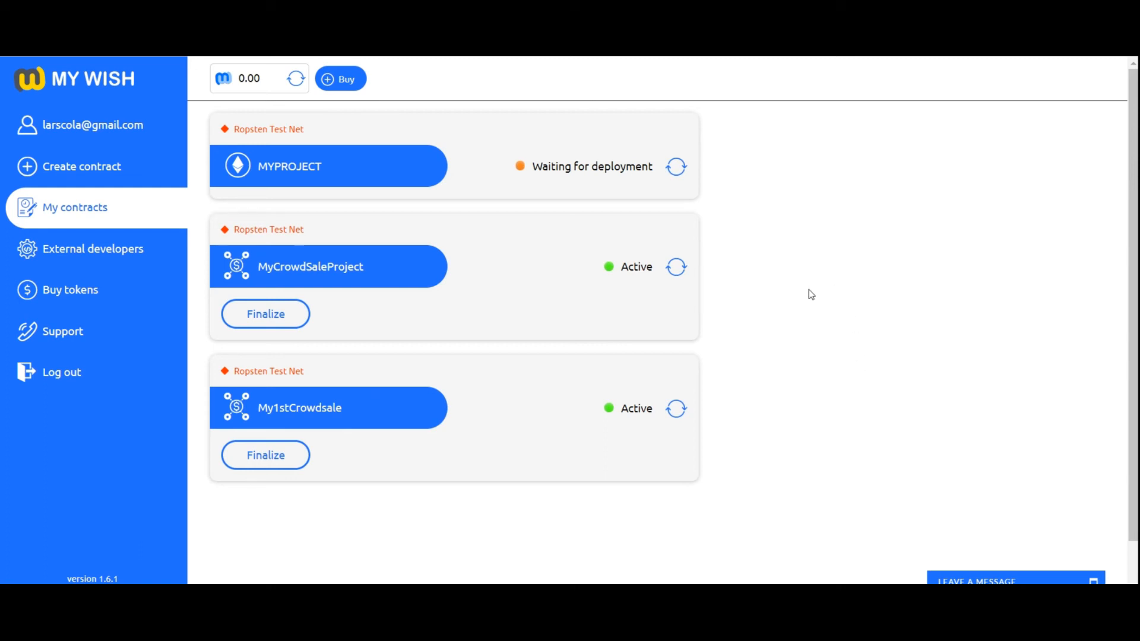
{"action": "mouse_move", "coordinate": [413, 273]}
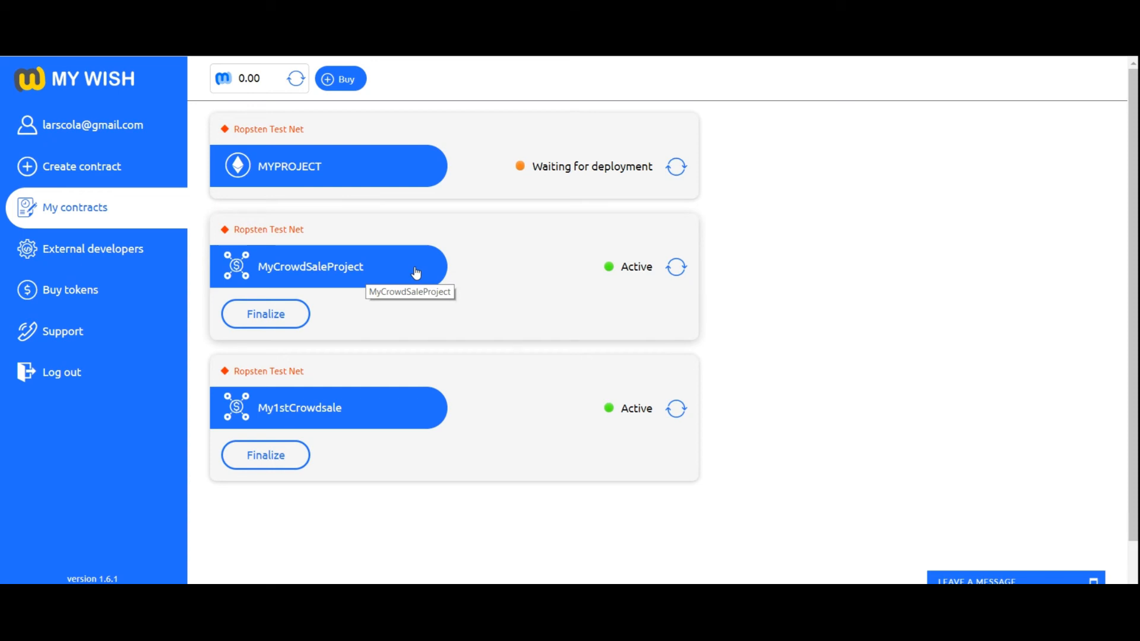
{"action": "mouse_move", "coordinate": [762, 239]}
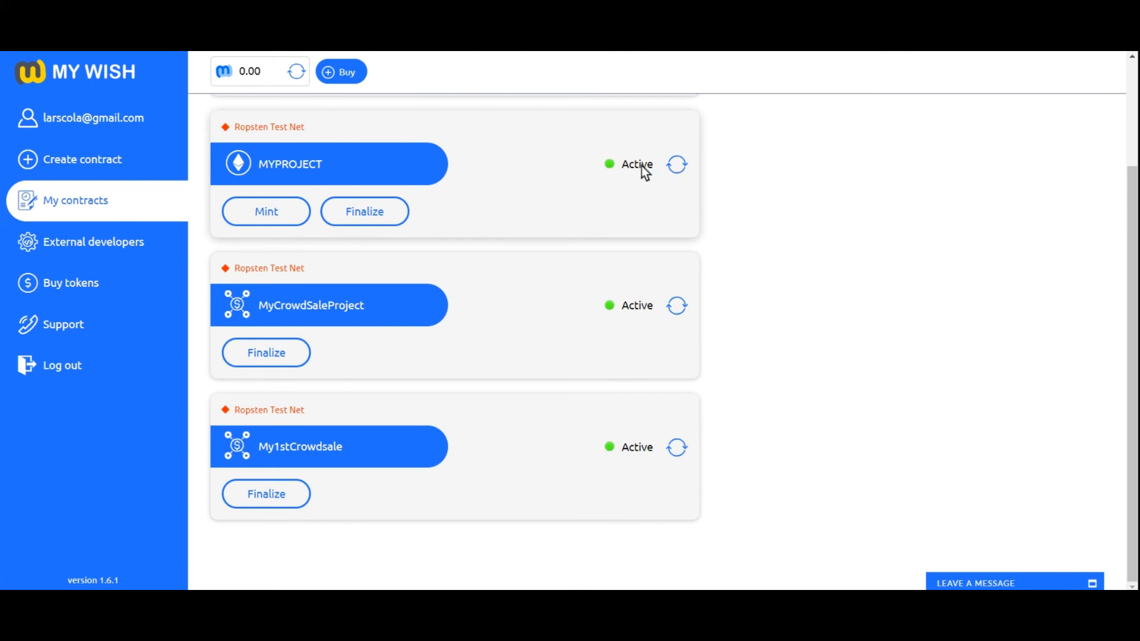
Step: Open MYPROJECT and scroll its preview to the TEAM 10,000,000 BEST distribution
{"action": "left_click", "coordinate": [329, 163]}
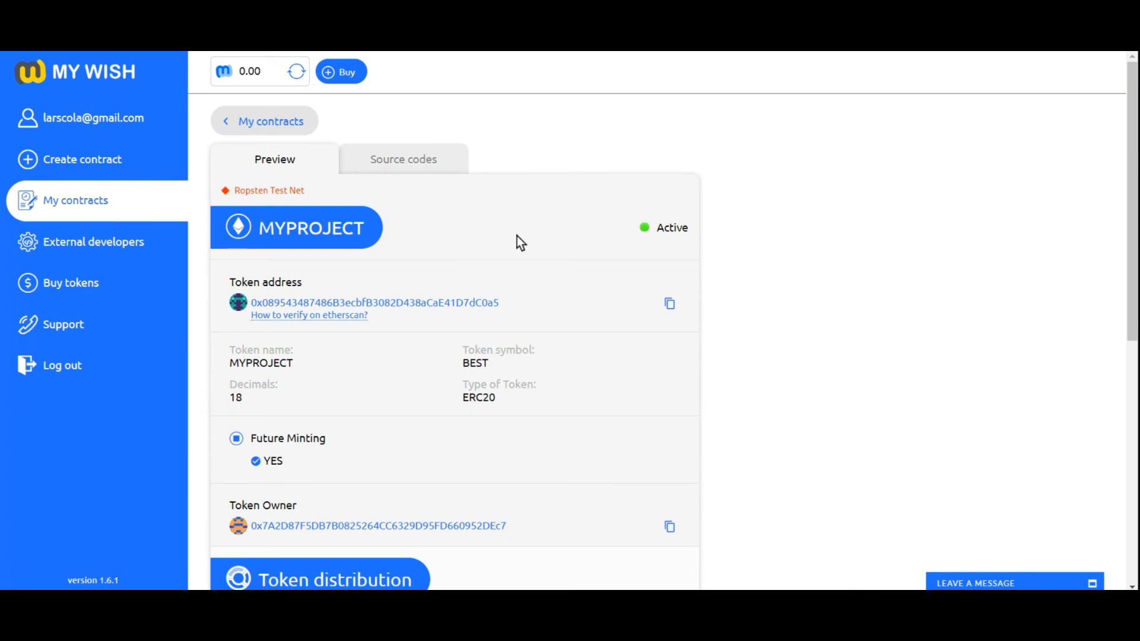
{"action": "mouse_move", "coordinate": [398, 275]}
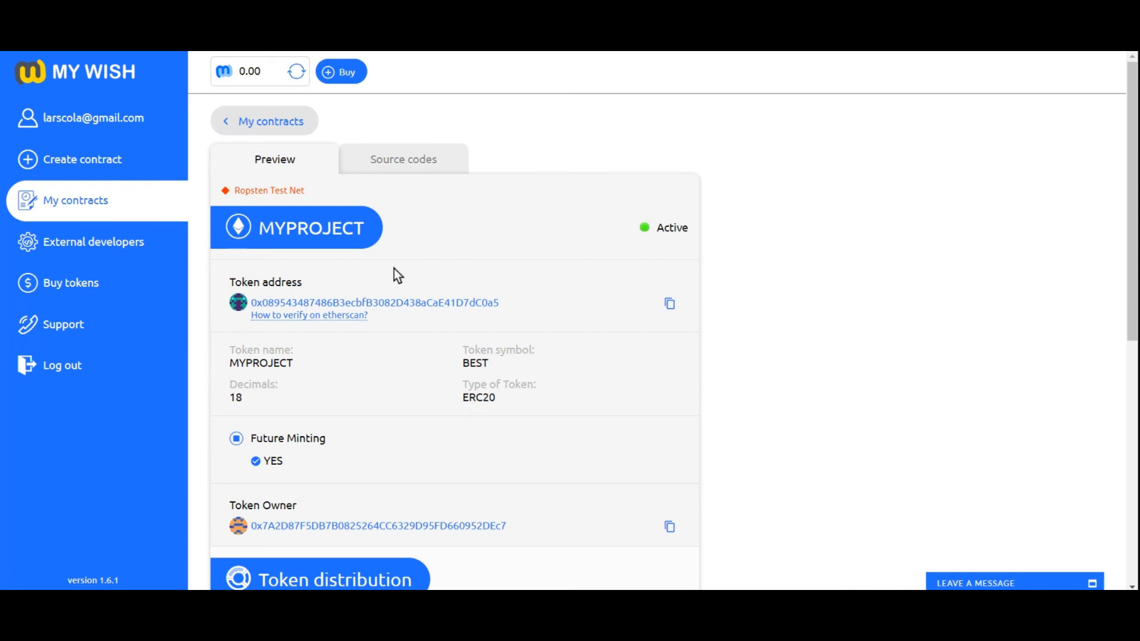
{"action": "scroll", "scroll_direction": "down", "scroll_amount": 3}
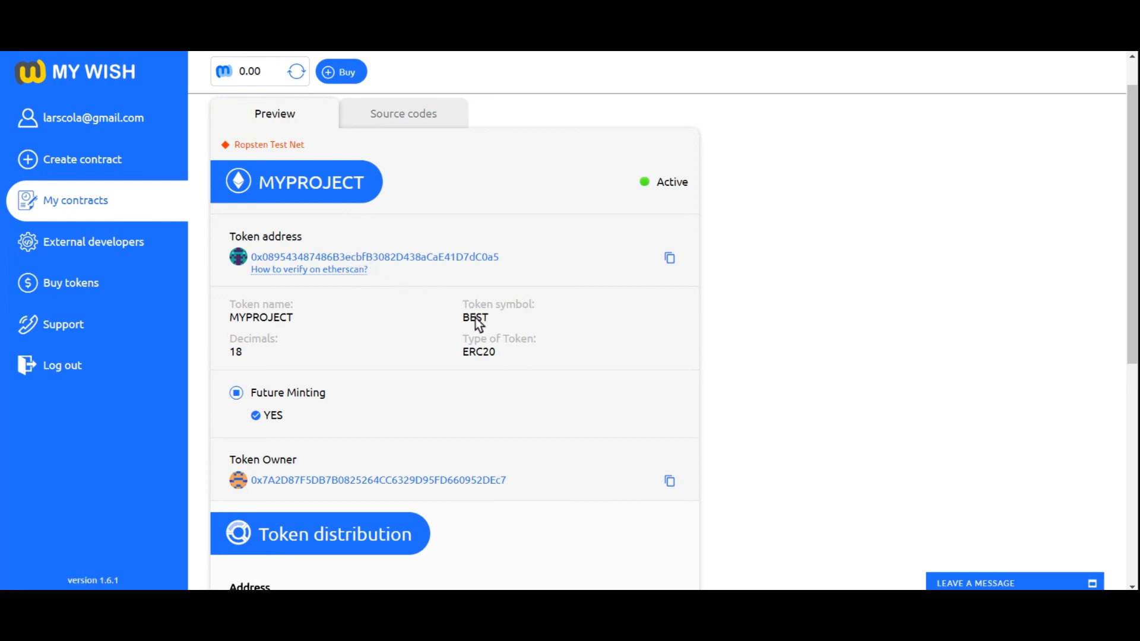
{"action": "mouse_move", "coordinate": [537, 346]}
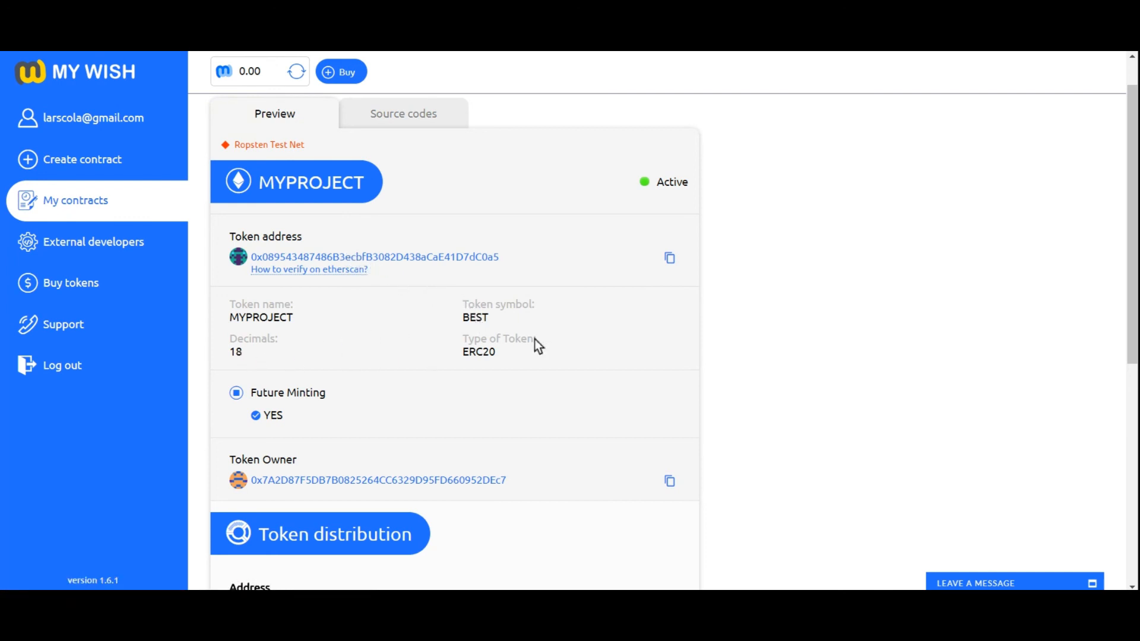
{"action": "scroll", "scroll_direction": "down", "scroll_amount": 3}
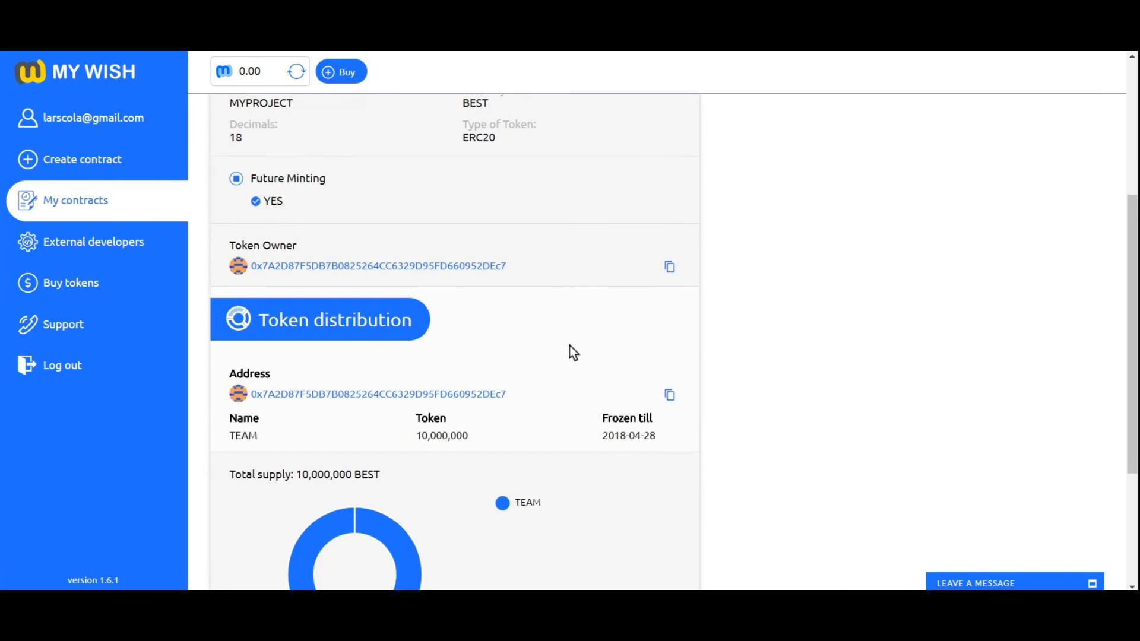